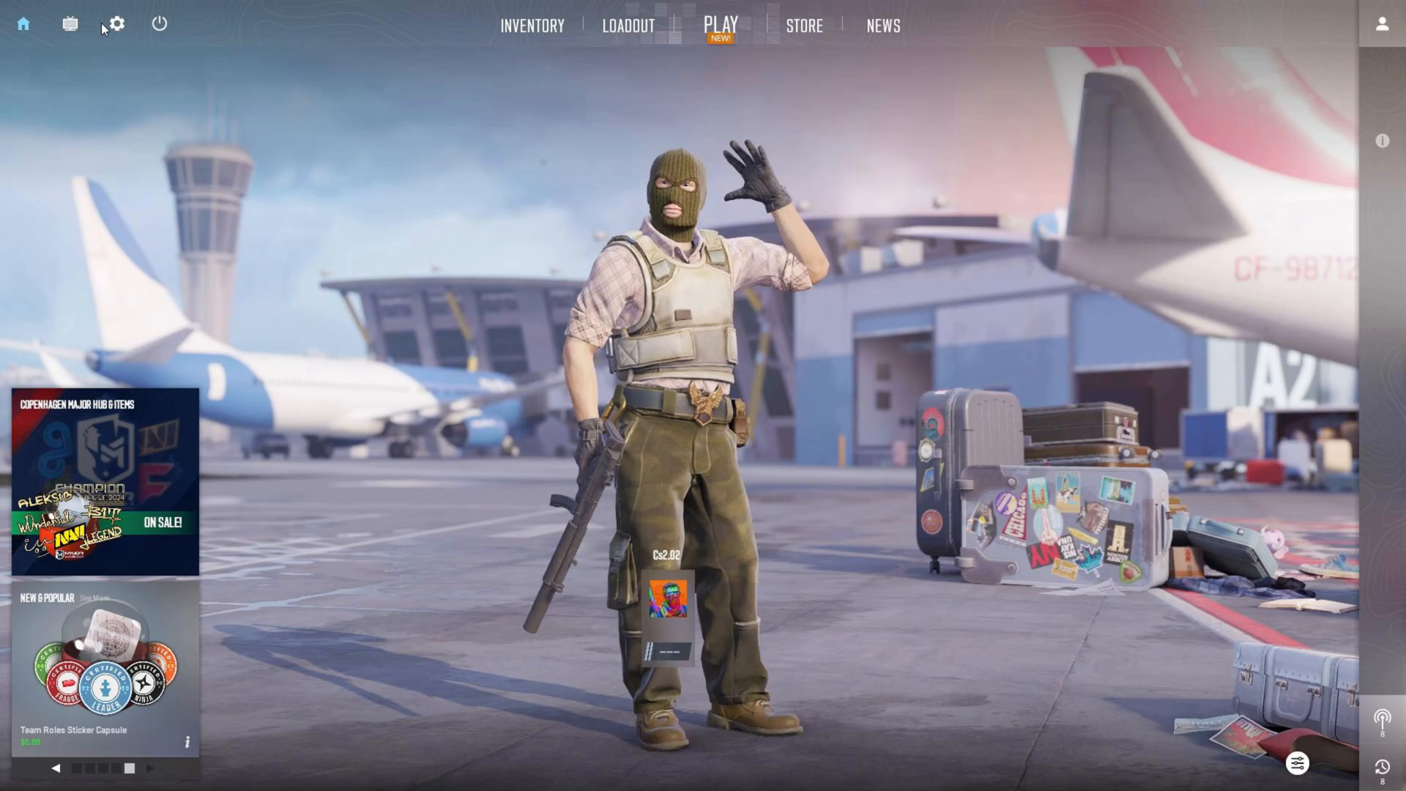
- Reach the Crosshair section under the Game settings tab
click(114, 23)
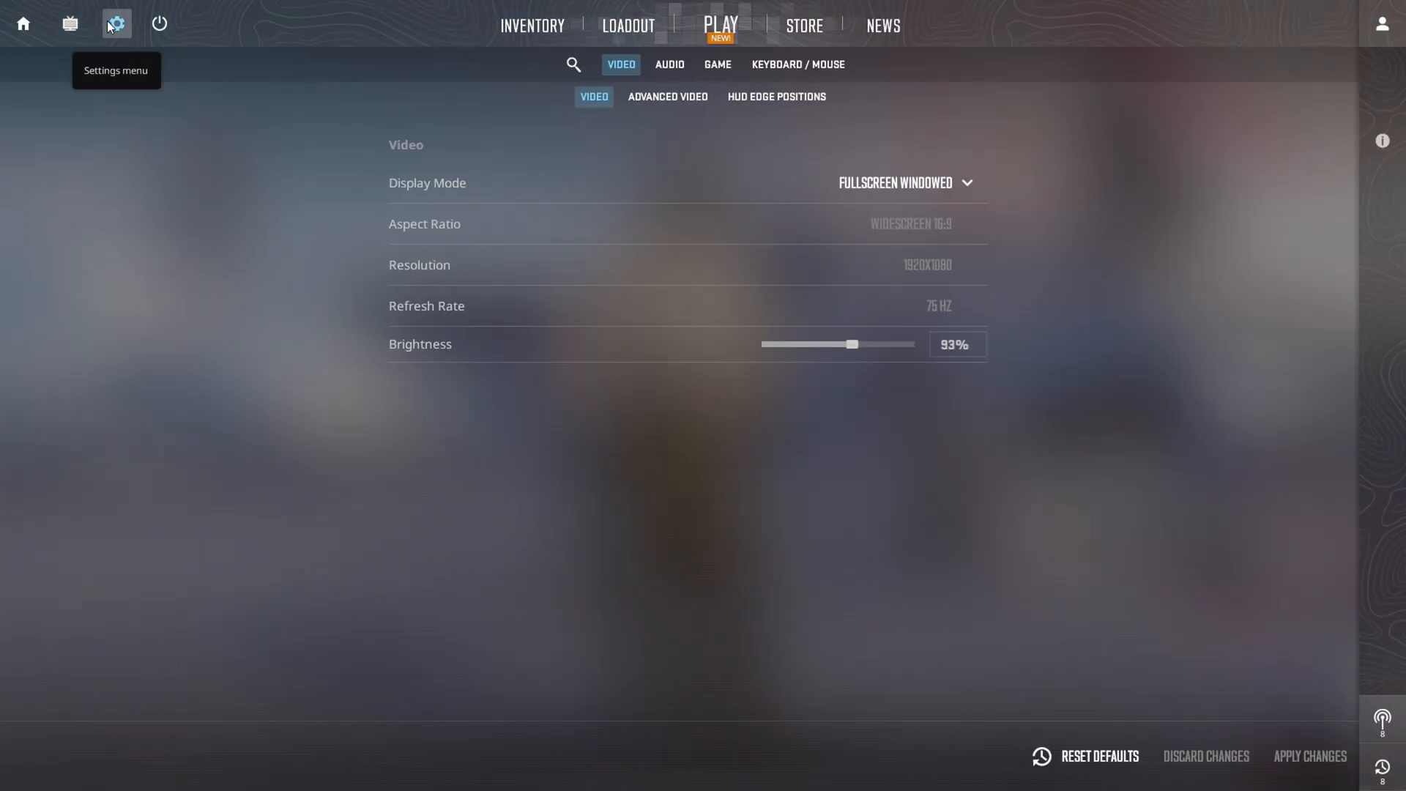
click(716, 63)
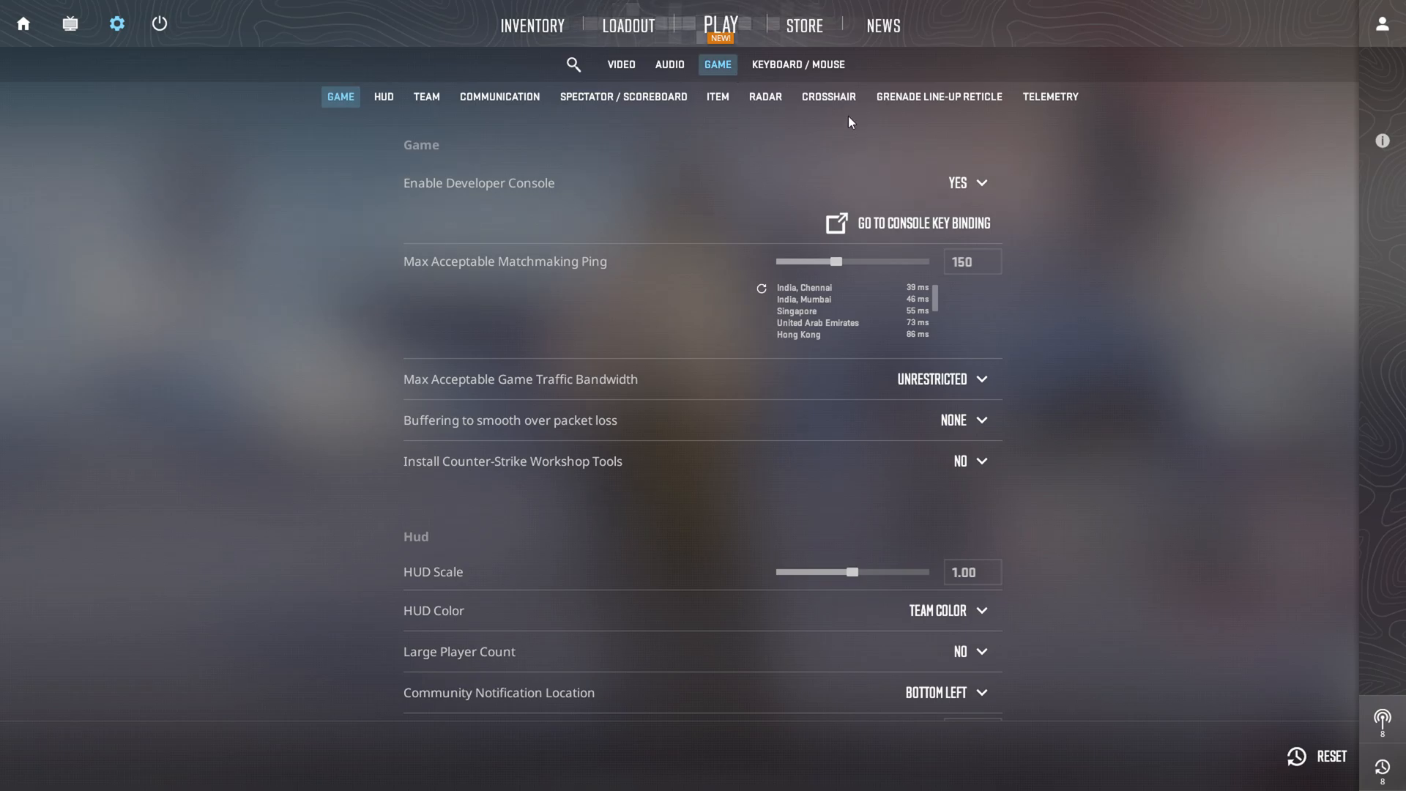
click(827, 96)
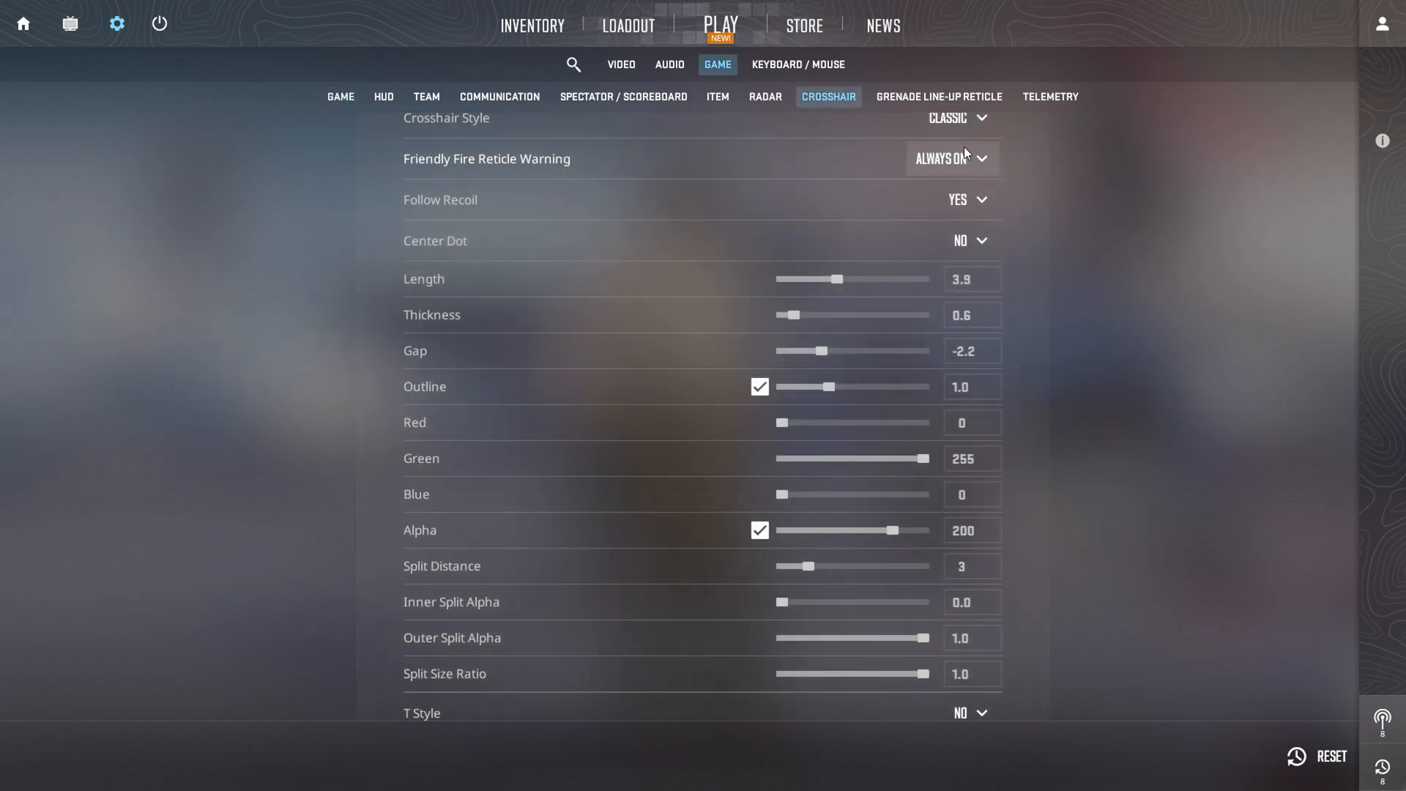
- Keep Crosshair Style Classic with Always On friendly fire warning and set Follow Recoil to No
click(956, 258)
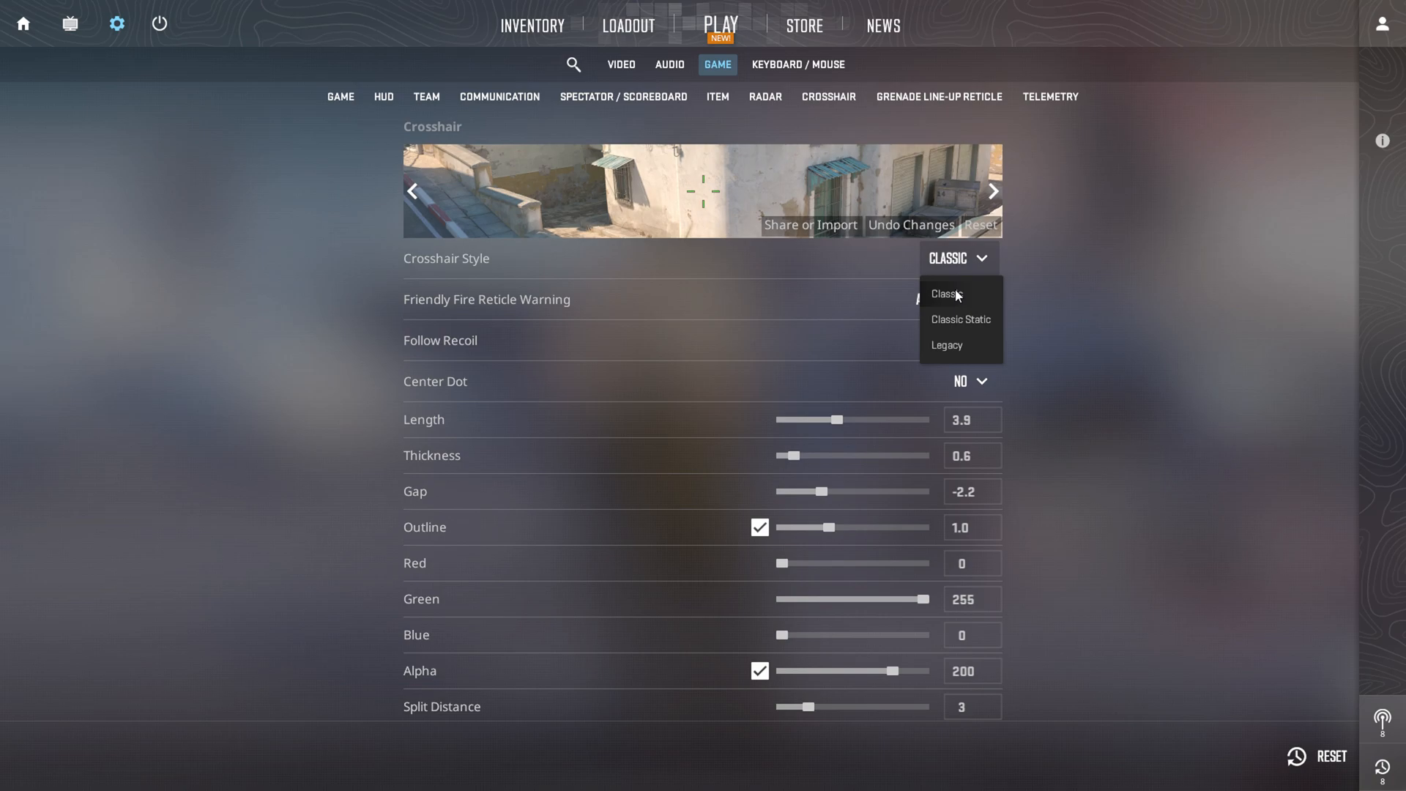
click(950, 299)
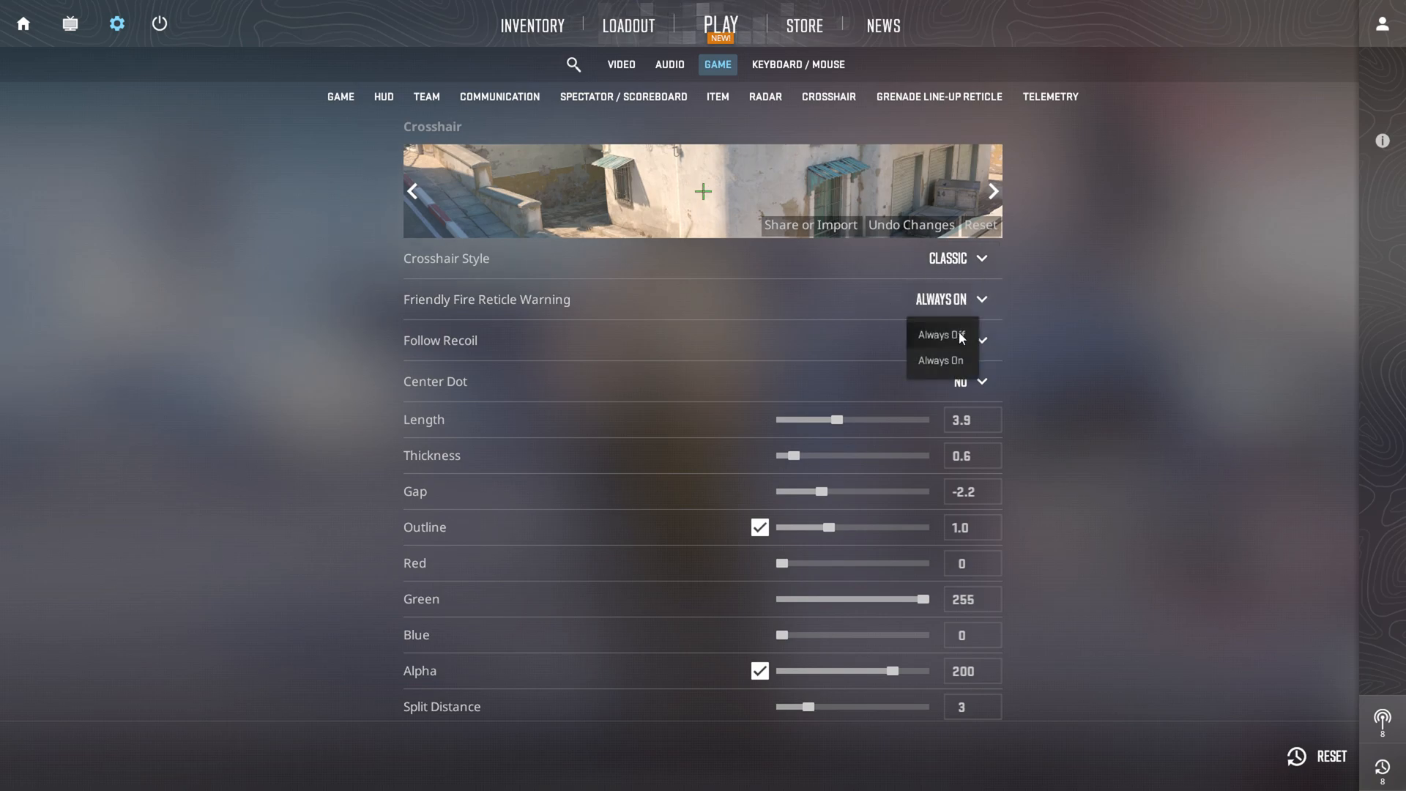
click(966, 340)
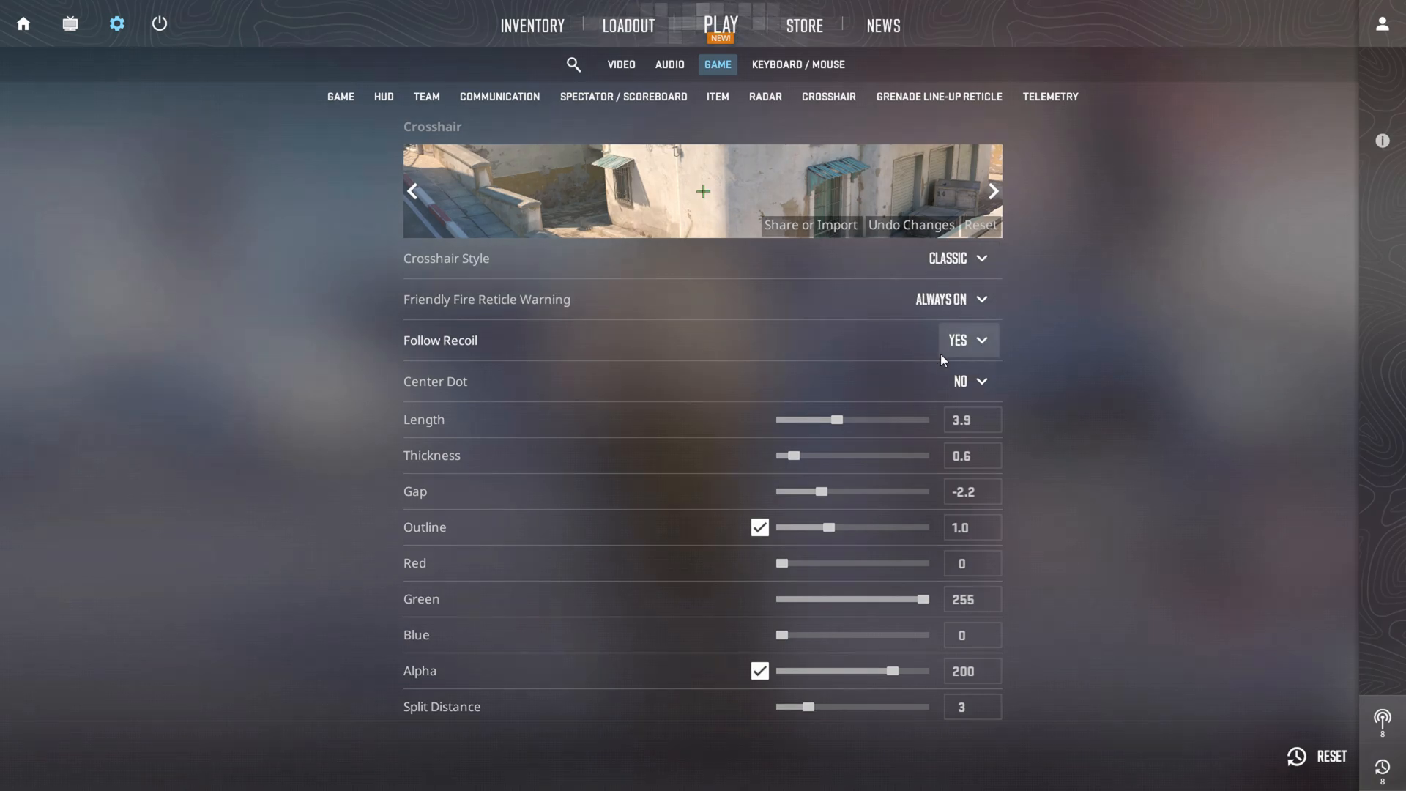
click(968, 339)
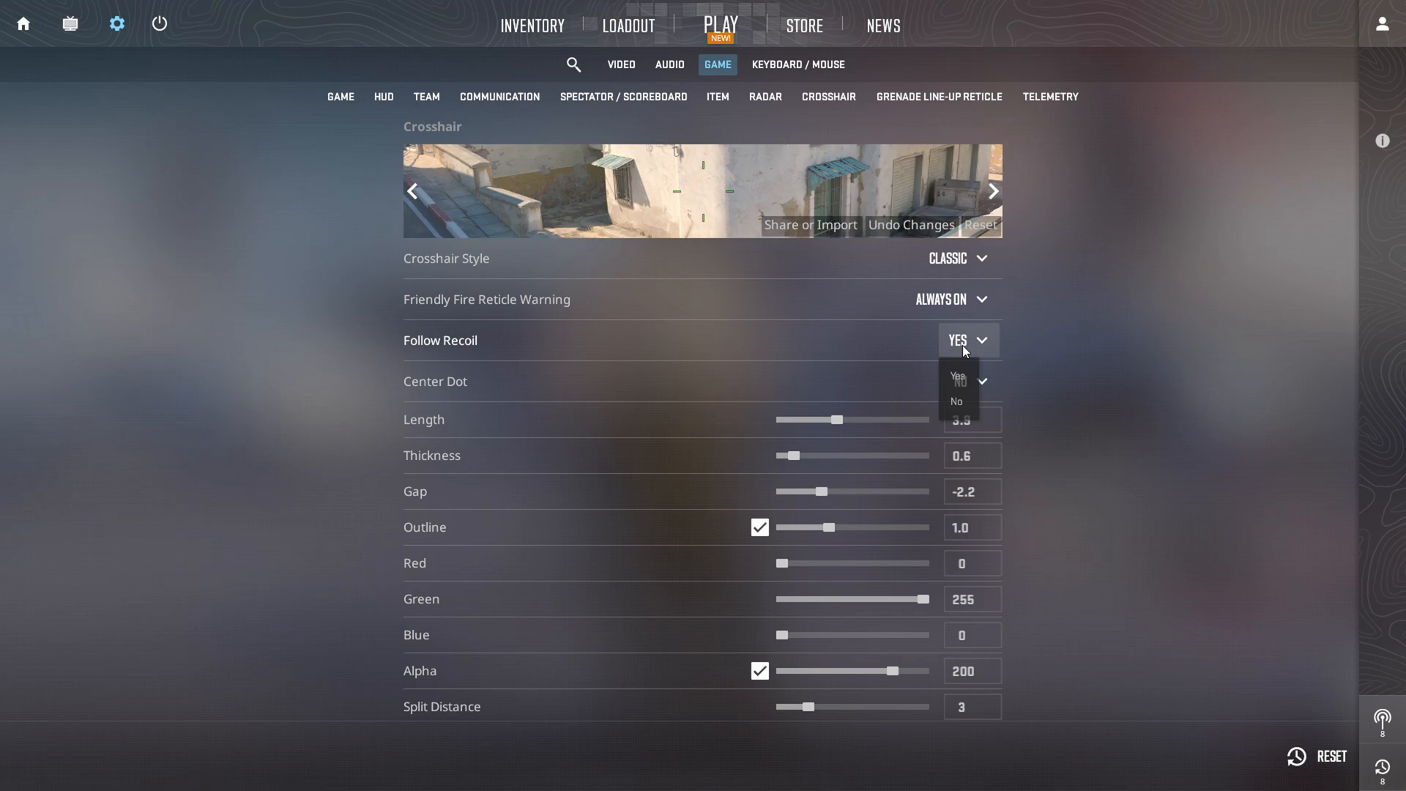
click(956, 401)
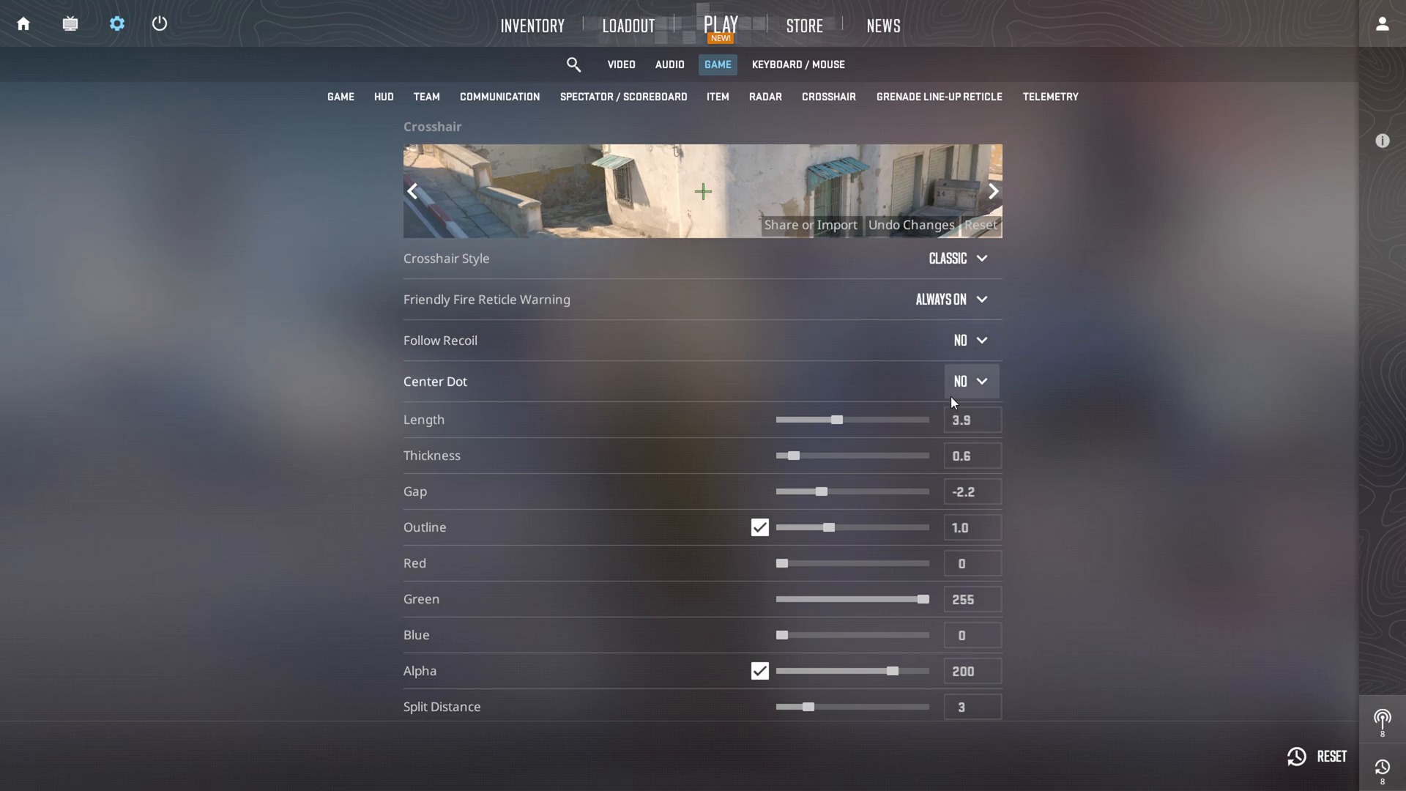
mouse_move(939, 390)
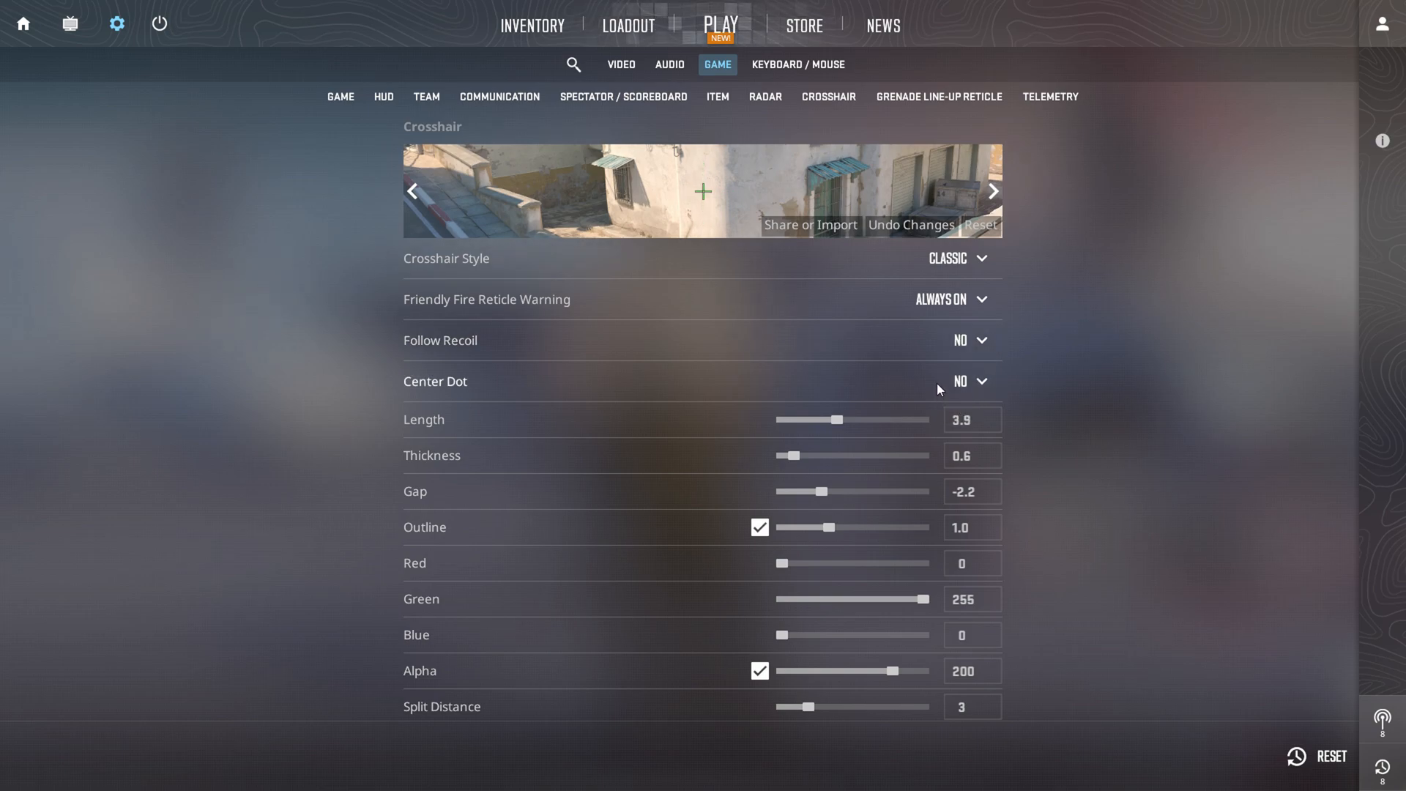
- Set Length 1.2, Thickness 0.8, Gap -1.6 and keep the colour at red 0, green 255
scroll(down, 3)
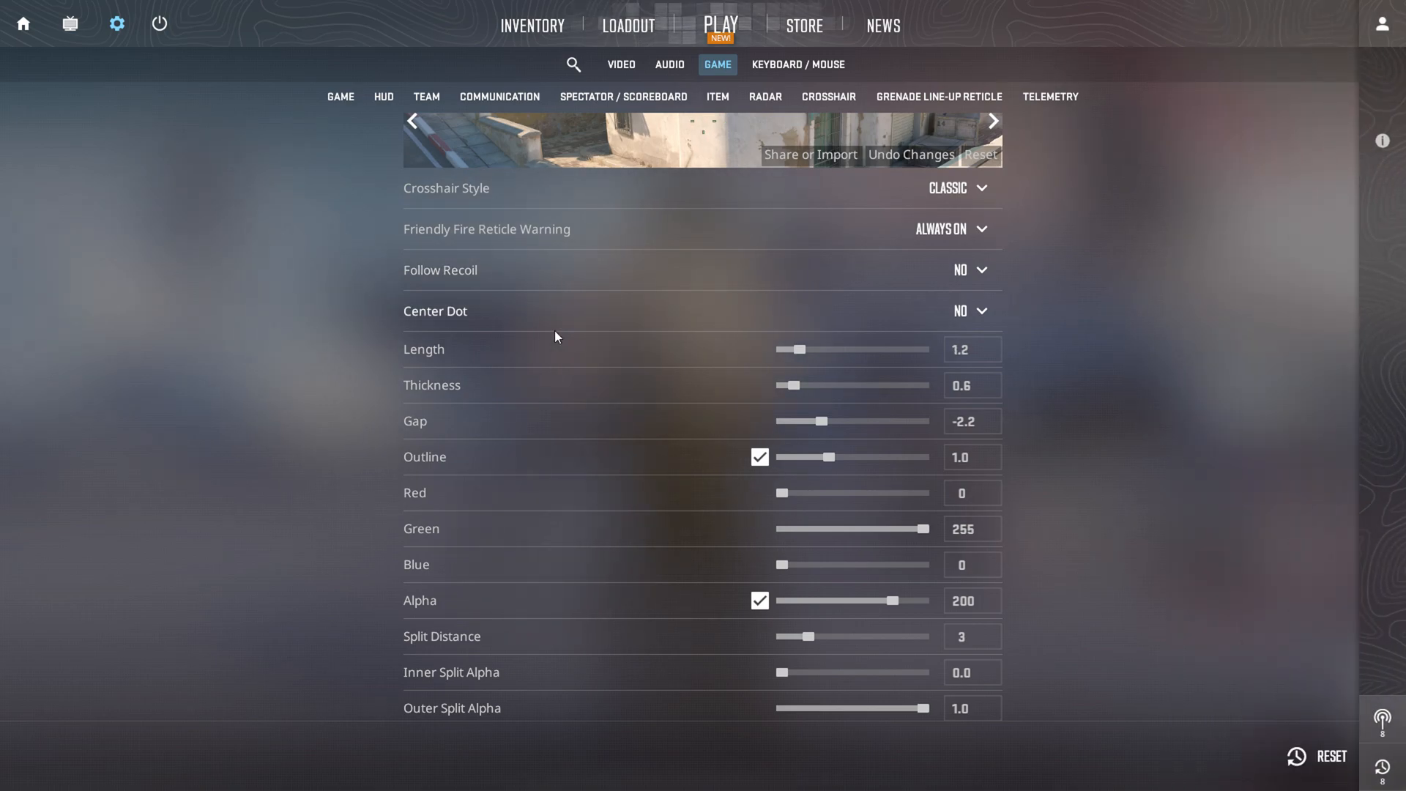
drag(789, 385, 798, 385)
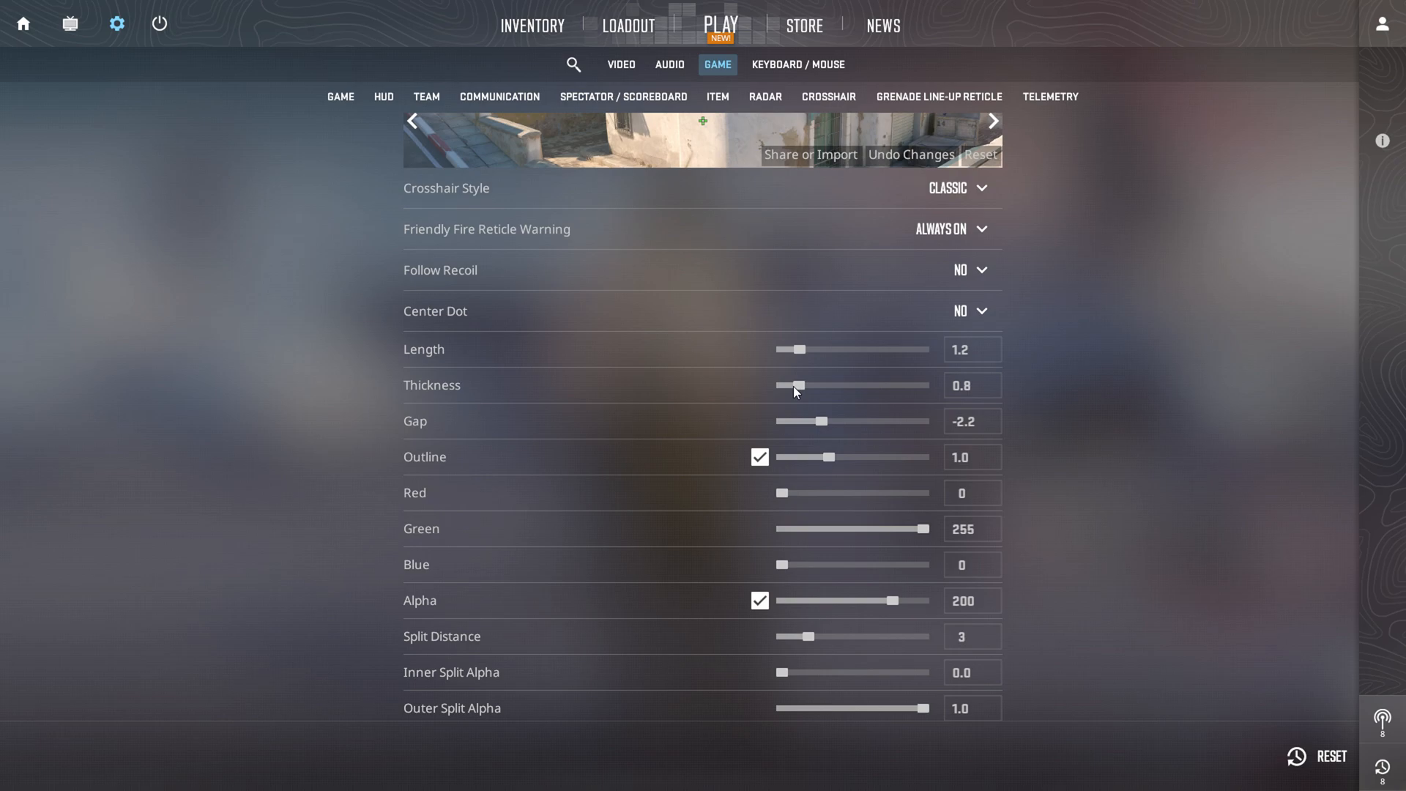
click(1381, 23)
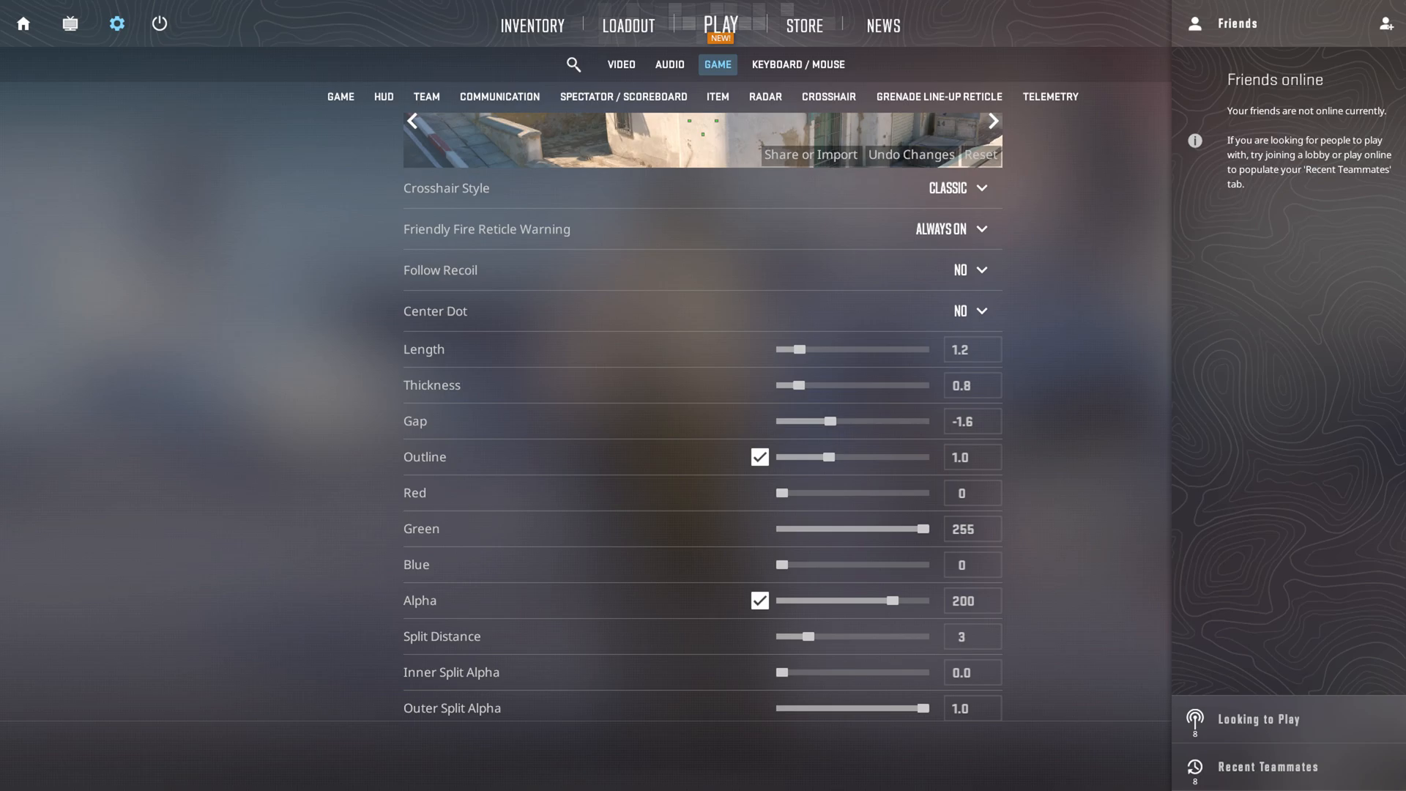
click(1384, 24)
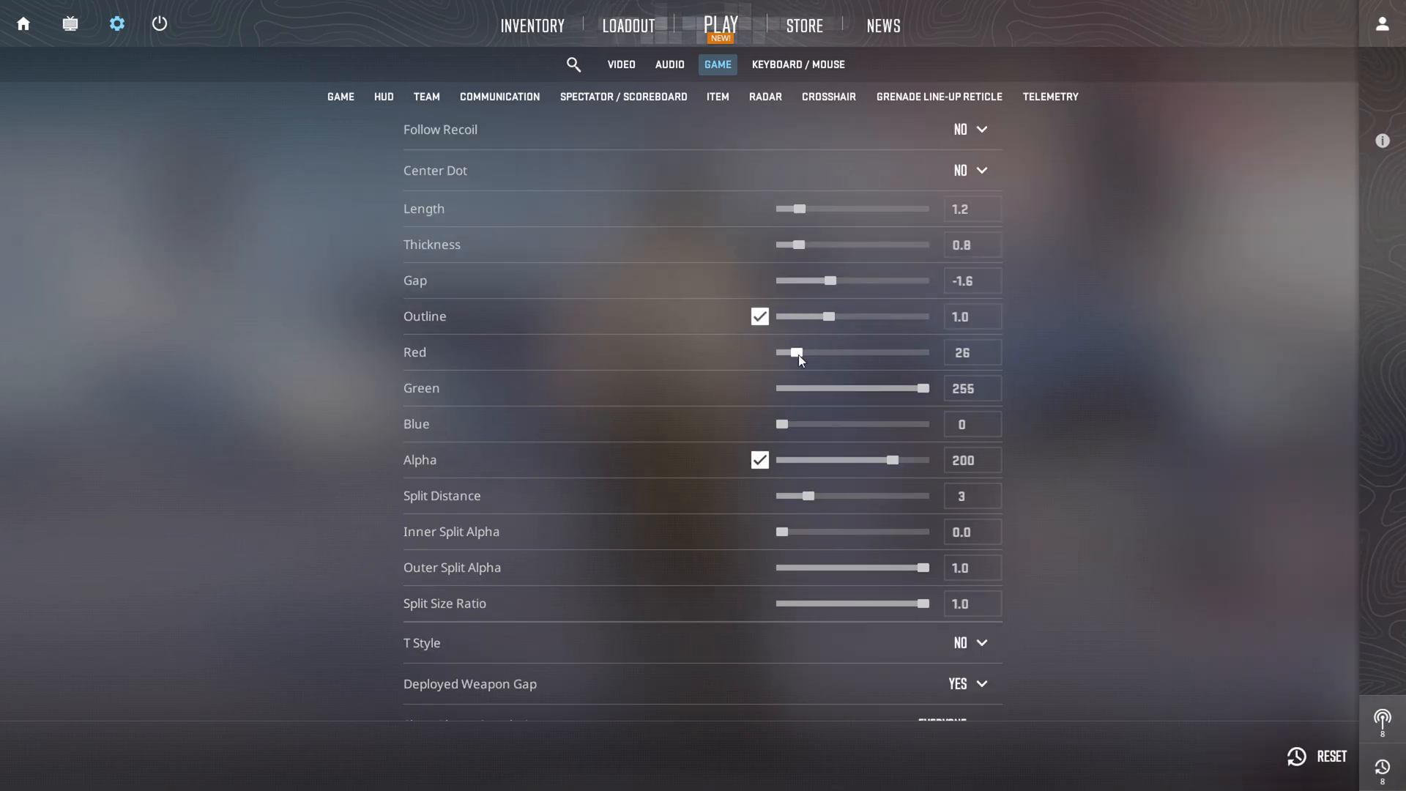
drag(797, 352, 778, 351)
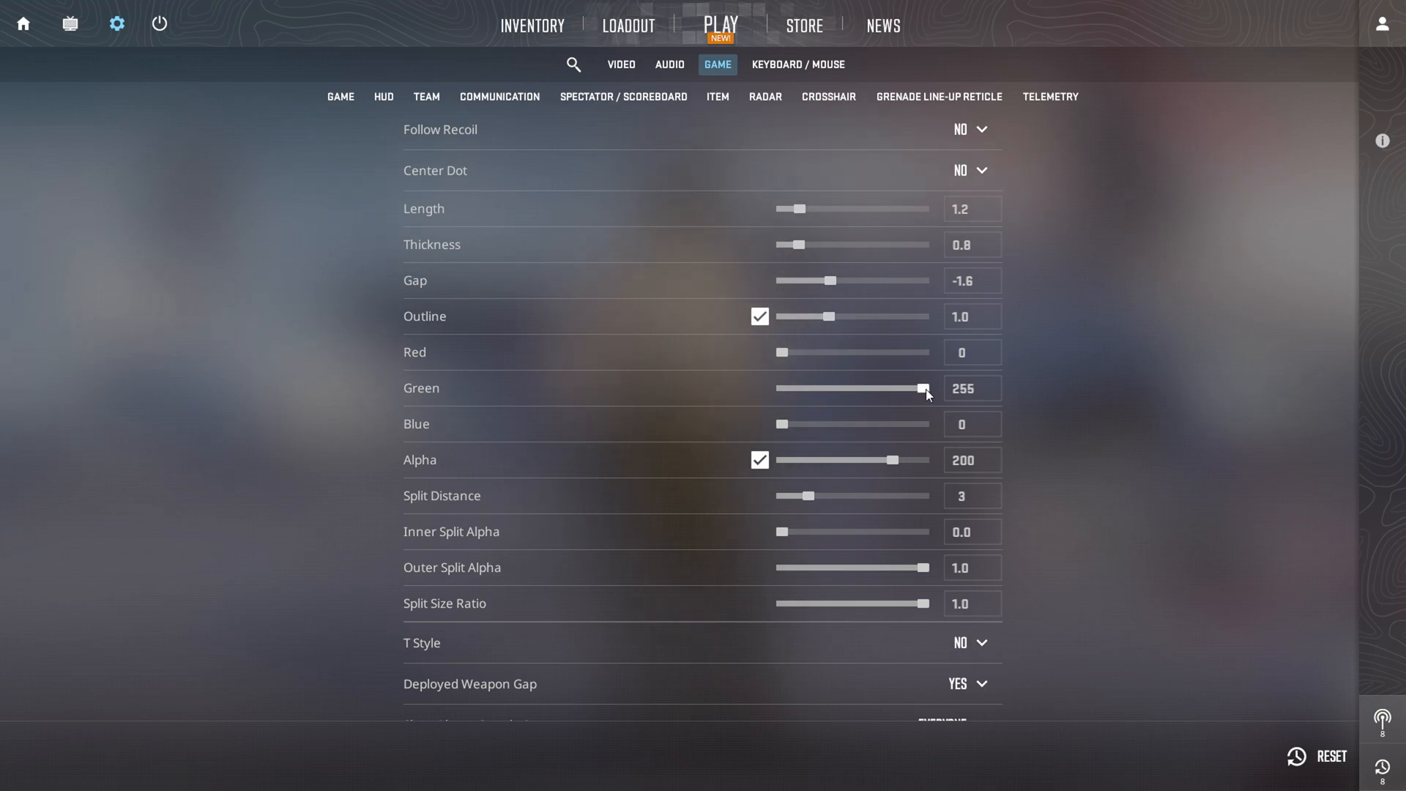
scroll(down, 3)
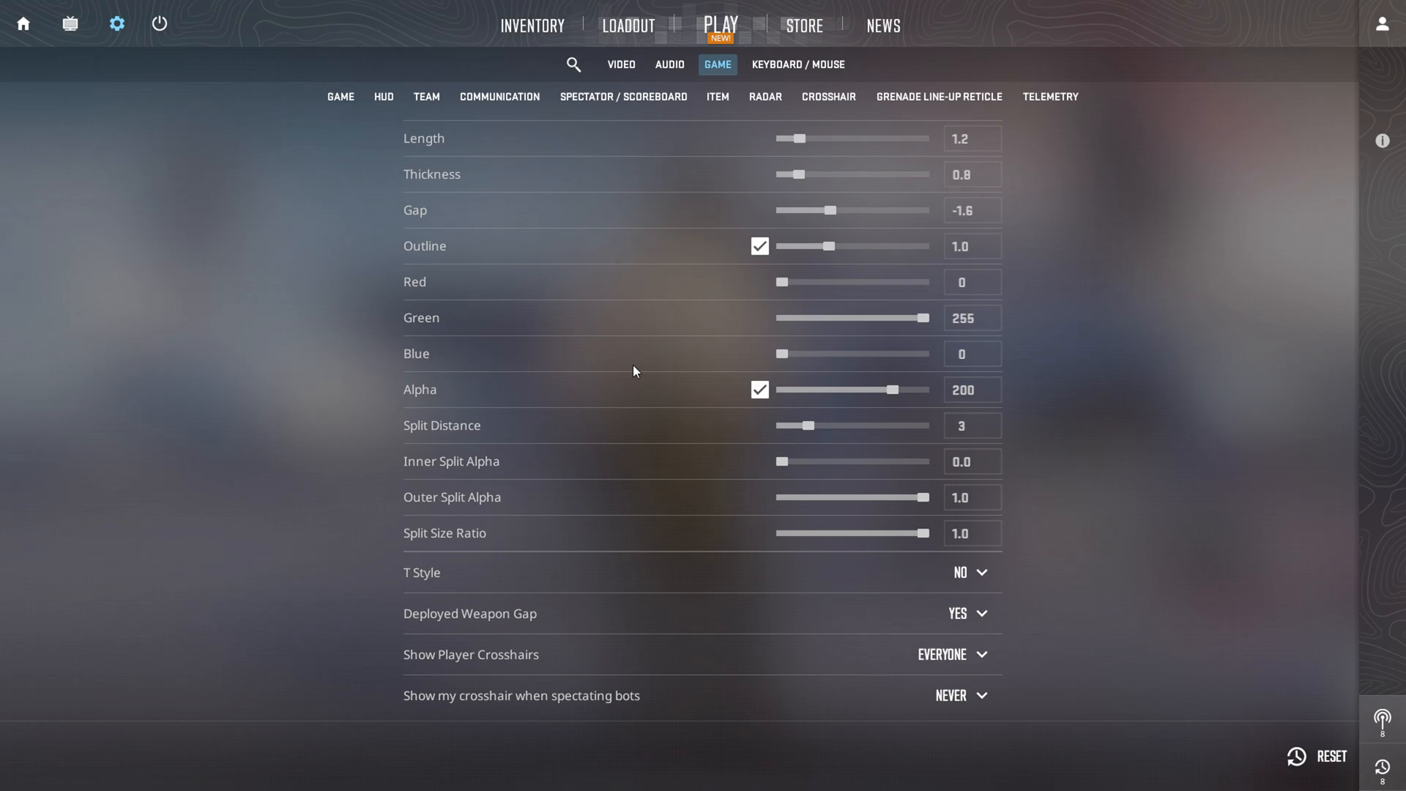
mouse_move(654, 343)
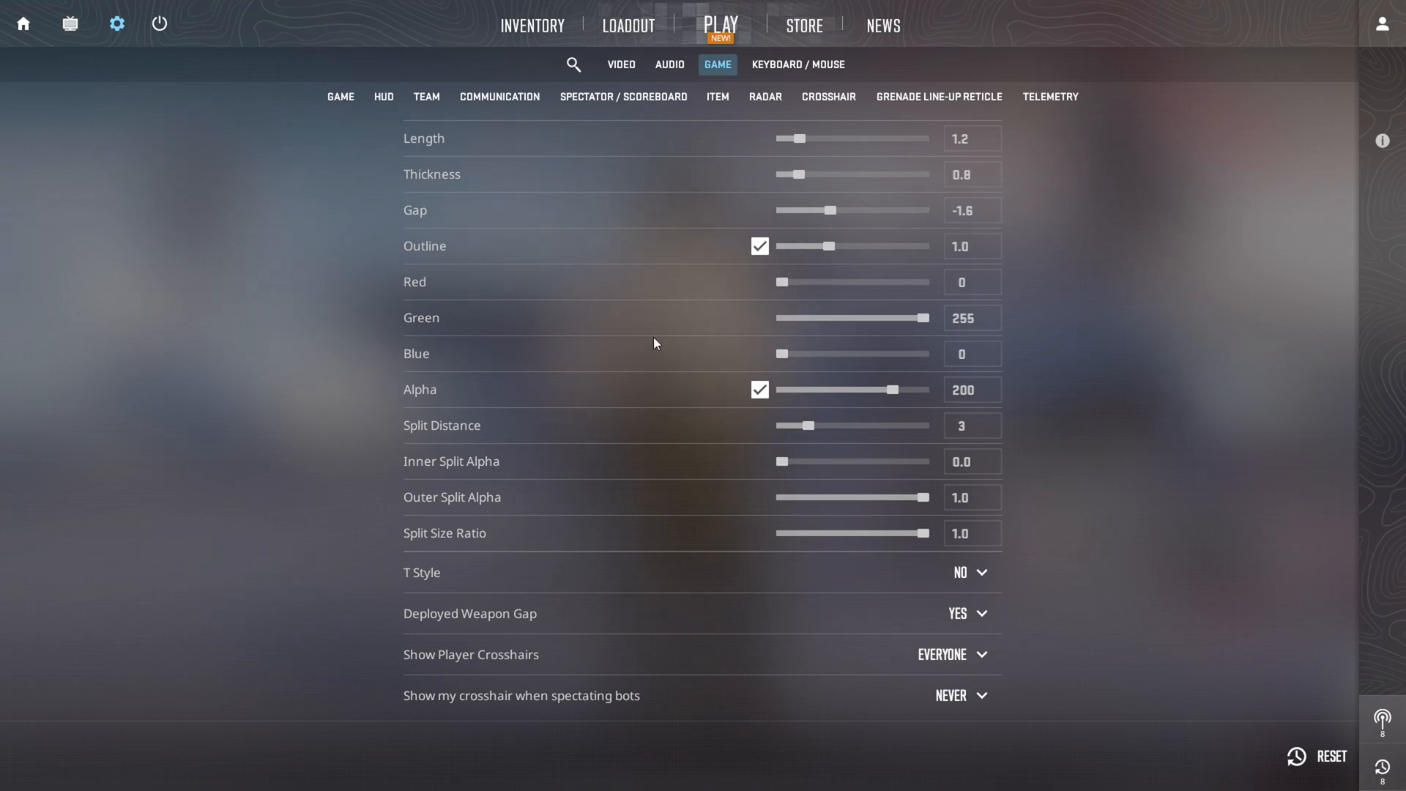